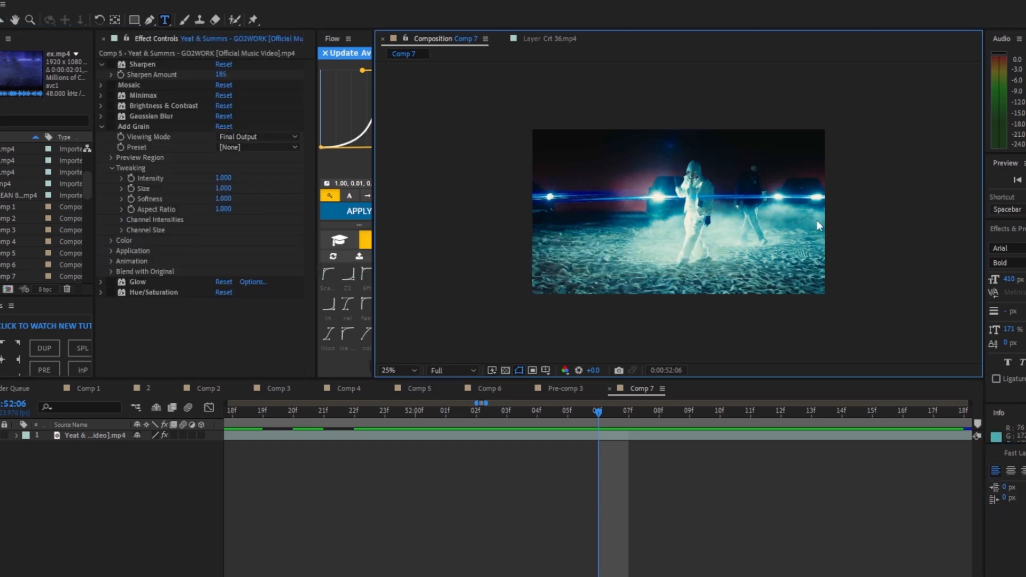
{"action": "mouse_move", "coordinate": [628, 225]}
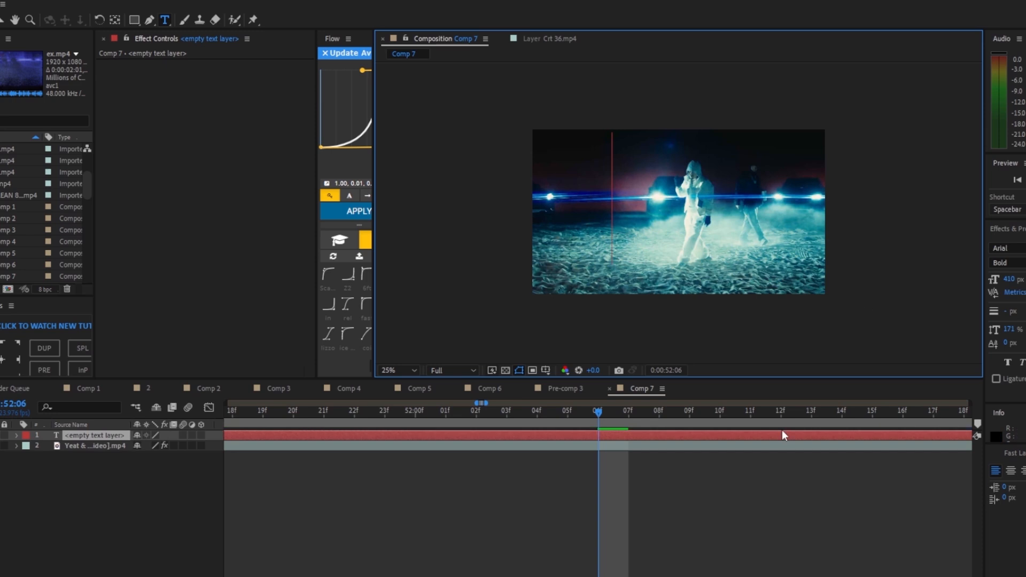
- Create a white GO2WORK text layer over the footage in Comp 7
{"action": "type", "text": "GO2WORK"}
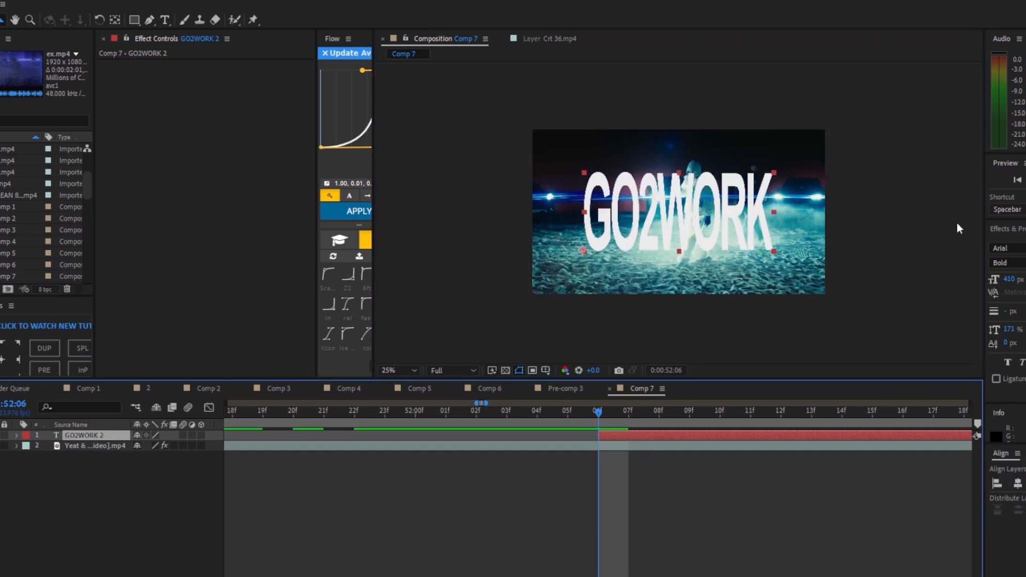
{"action": "mouse_move", "coordinate": [1011, 286]}
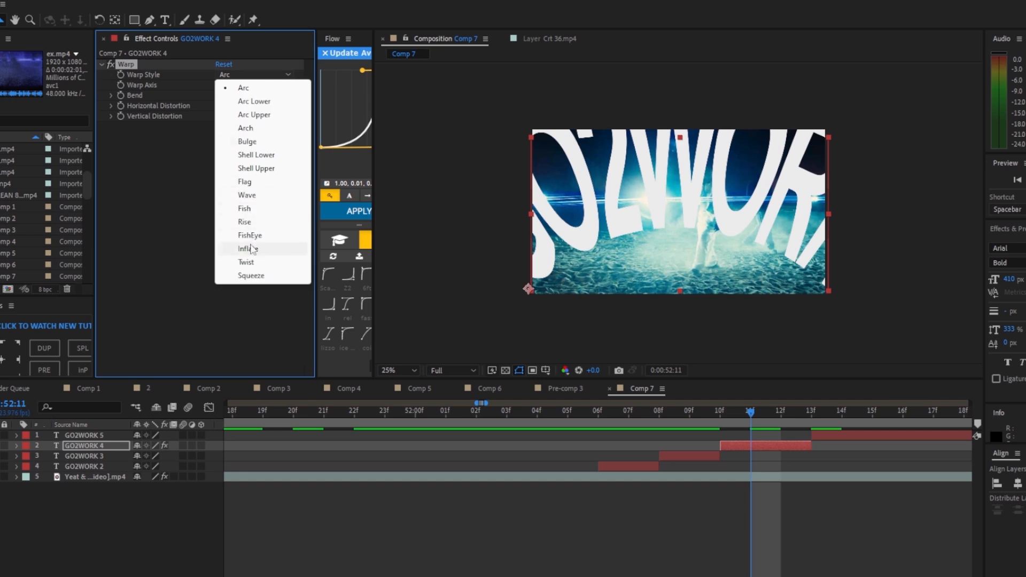
- Set the Warp Style of GO2WORK 4 to Inflate
{"action": "left_click", "coordinate": [247, 248]}
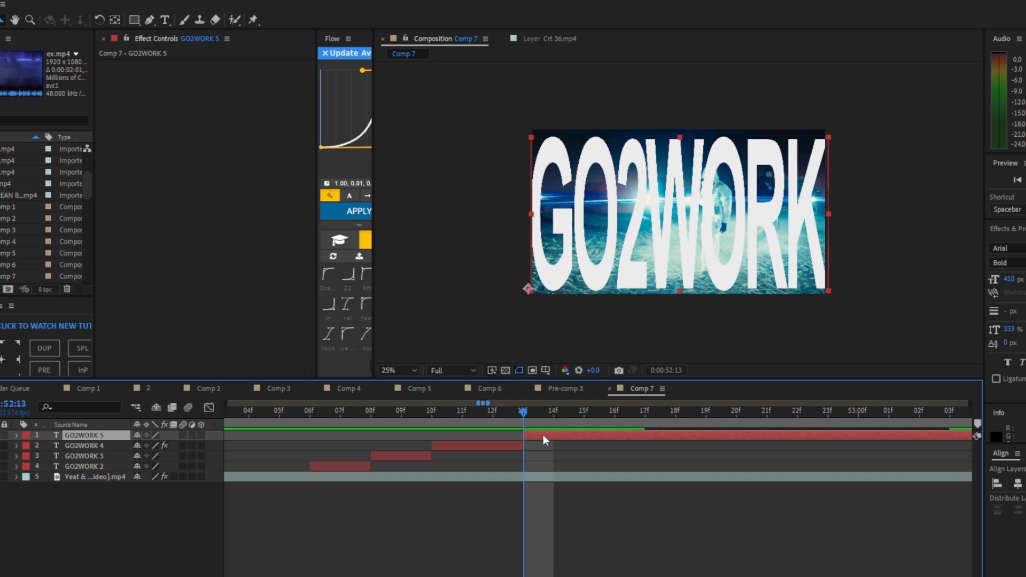
{"action": "mouse_move", "coordinate": [1014, 285]}
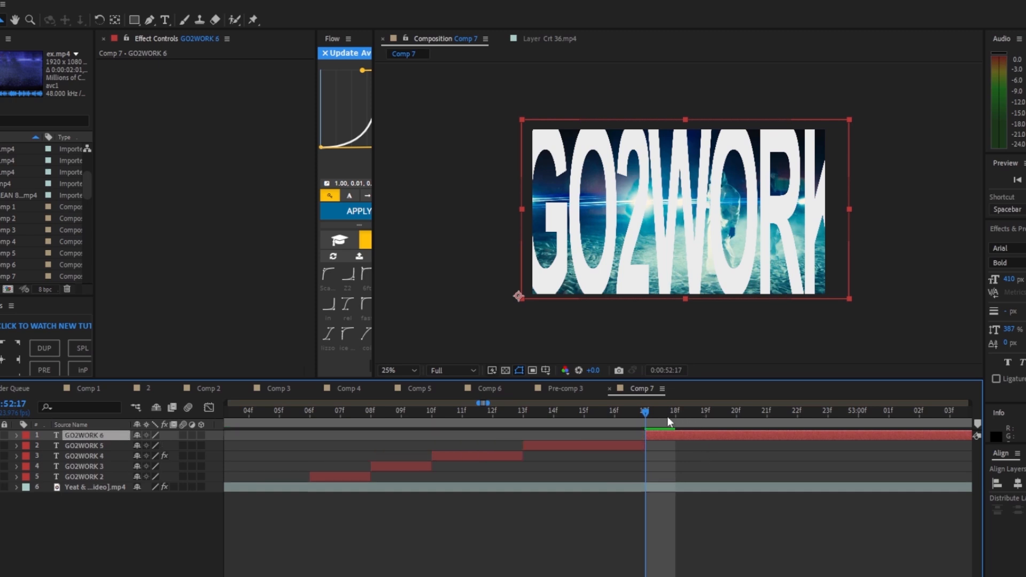
- Copy GO2WORK 4's Inflate warp and paste it onto the new GO2WORK 6 layer
{"action": "left_click", "coordinate": [83, 455]}
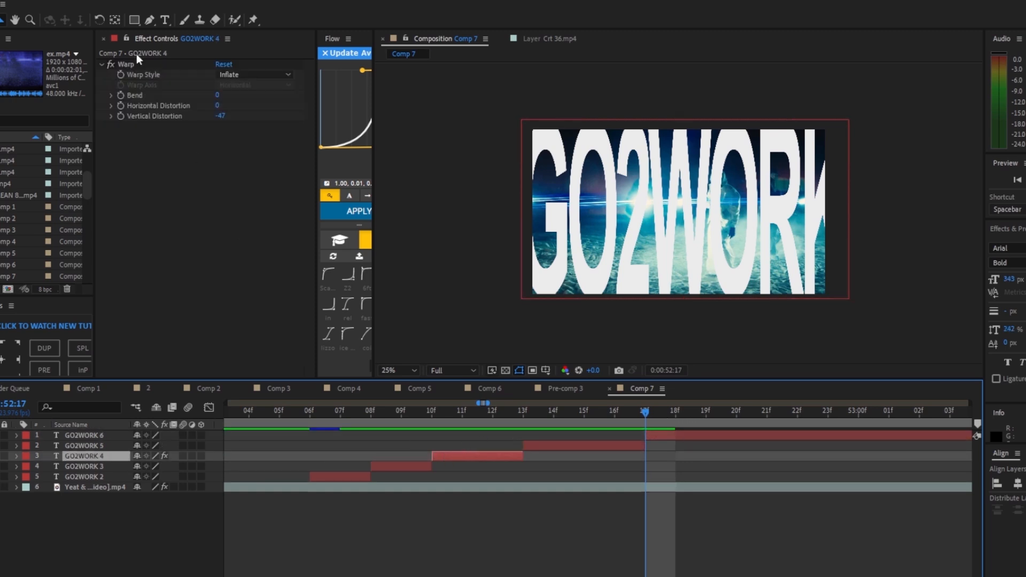
{"action": "left_click", "coordinate": [124, 64]}
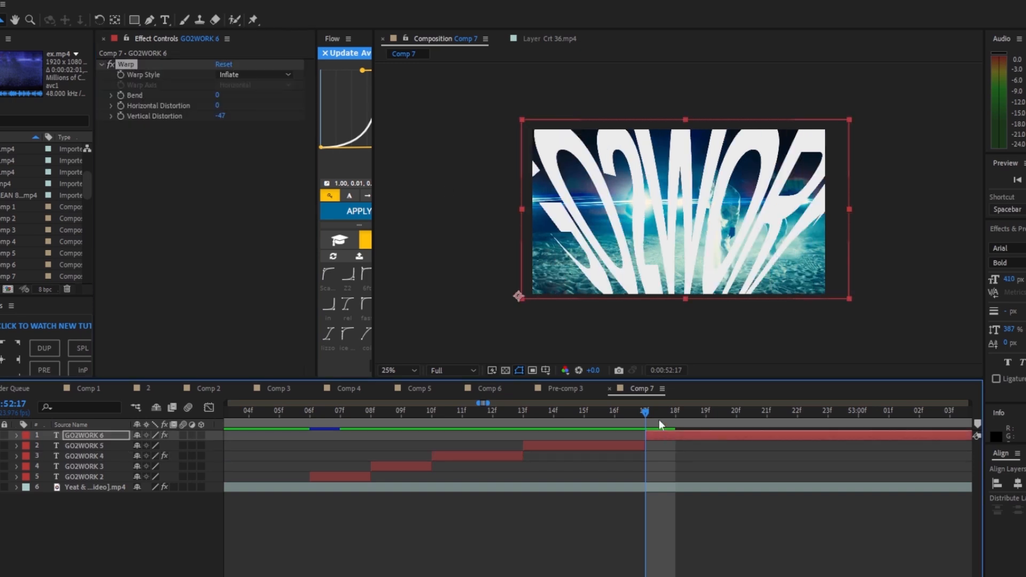
{"action": "left_click", "coordinate": [451, 371]}
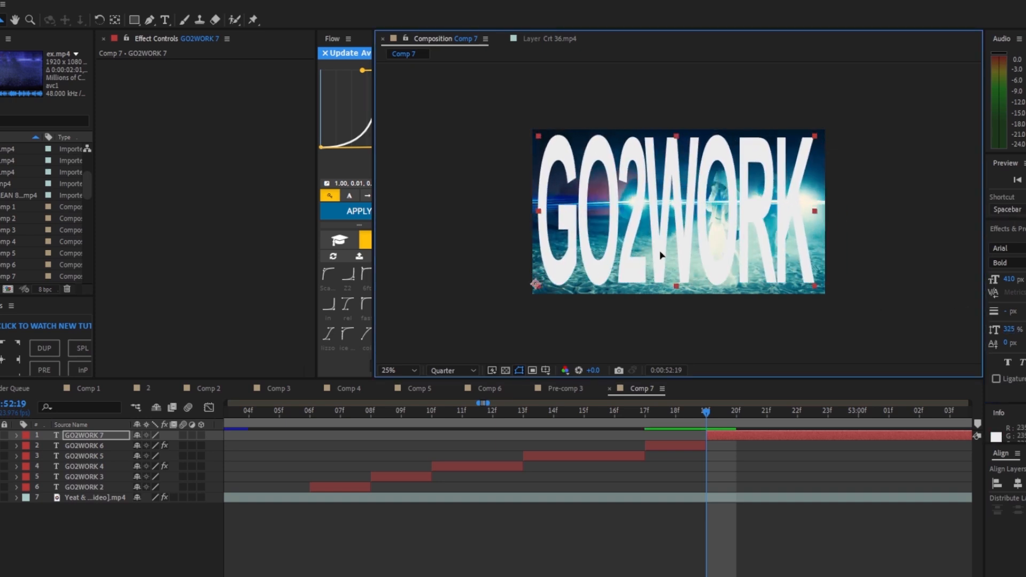
- Select the newest GO2WORK title to place it after GO2WORK 6 in the sequence
{"action": "left_click", "coordinate": [340, 411]}
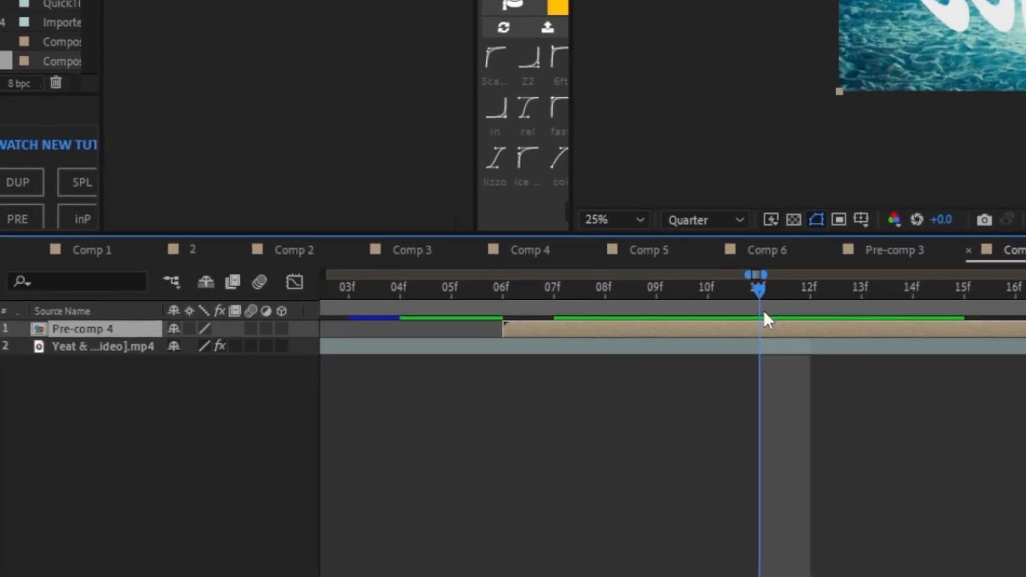
- Search for Drop Shadow and apply it to the Pre-comp 4 layer
{"action": "type", "text": "dro"}
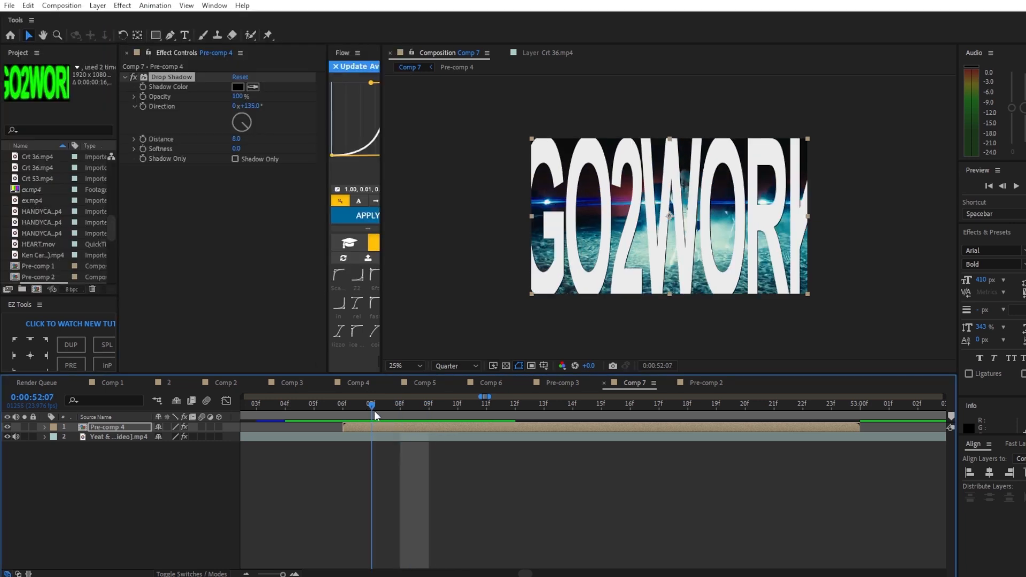
{"action": "left_click", "coordinate": [459, 404]}
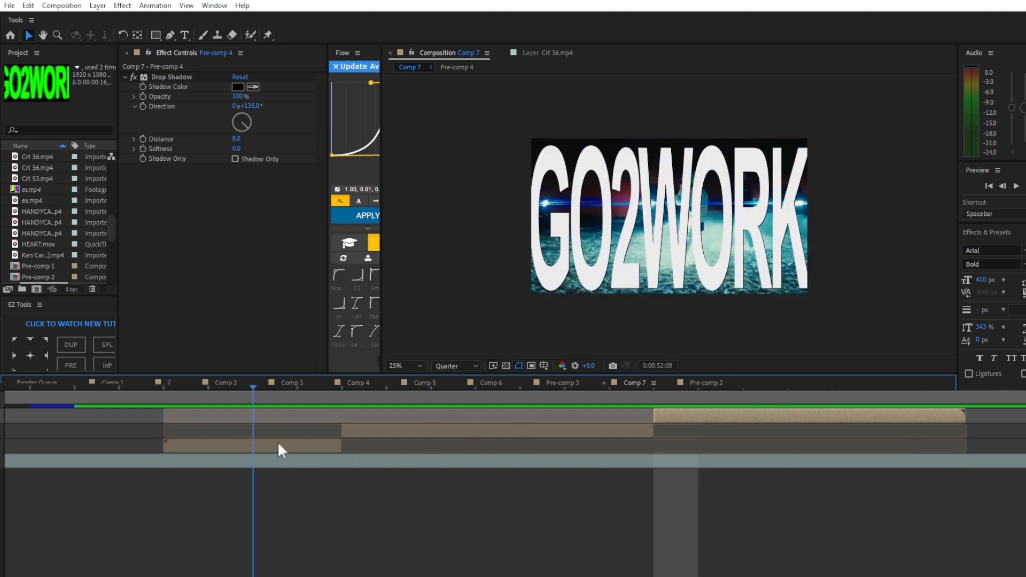
- Apply Tint and map the white lettering to bright green #18FF00
{"action": "type", "text": "titn"}
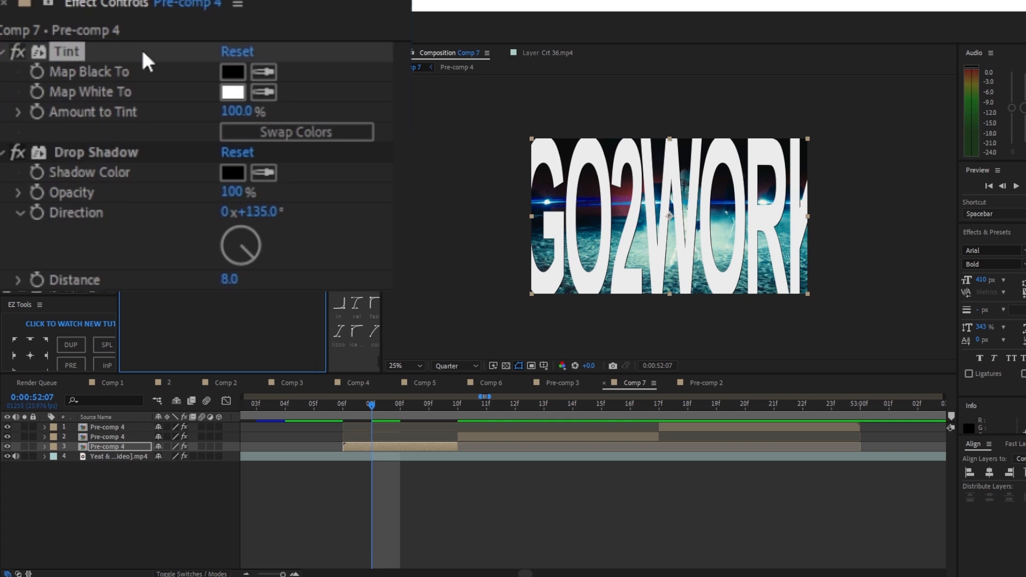
{"action": "mouse_move", "coordinate": [108, 103]}
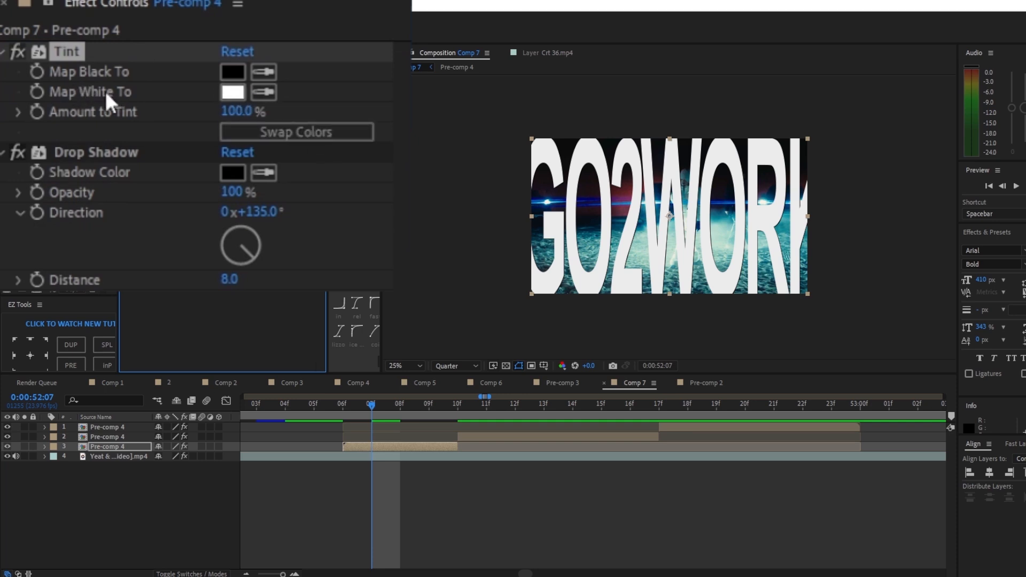
{"action": "left_click", "coordinate": [232, 92]}
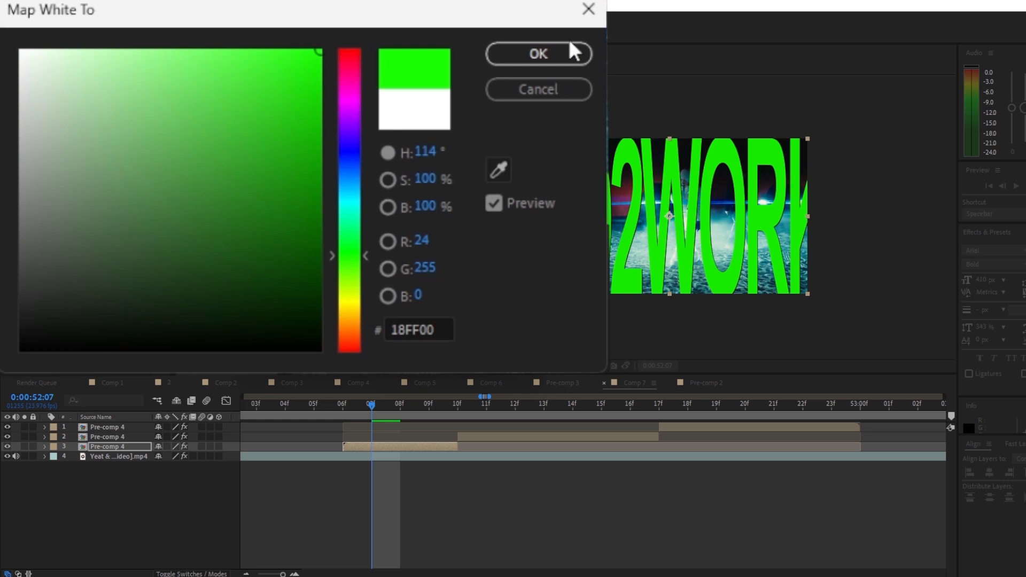
{"action": "left_click", "coordinate": [538, 53]}
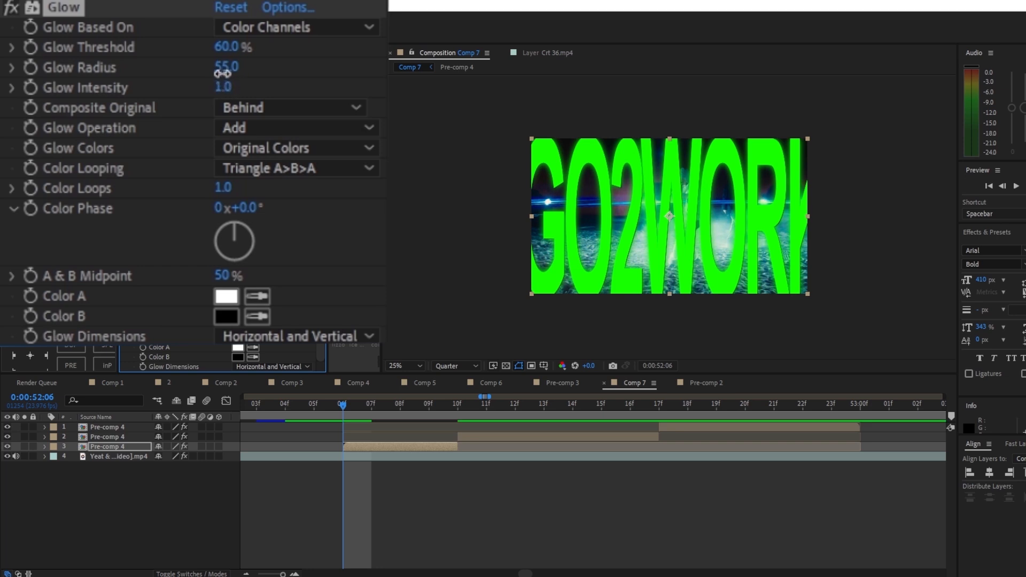
- Scrub Glow Radius down to 37, then search for Tint for the second pre-comp
{"action": "left_click_drag", "start_coordinate": [226, 66], "coordinate": [225, 66]}
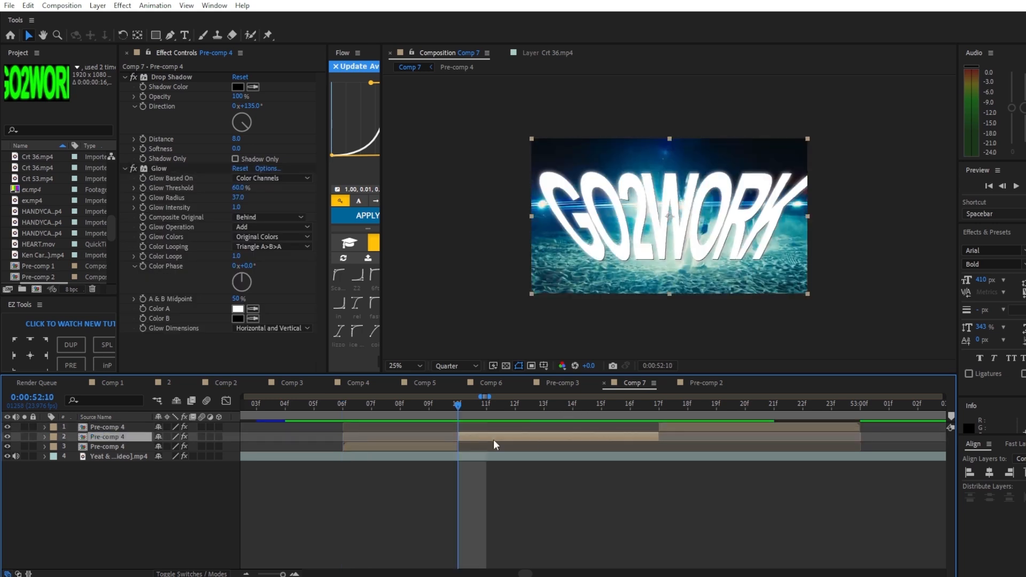
{"action": "type", "text": "tihnt"}
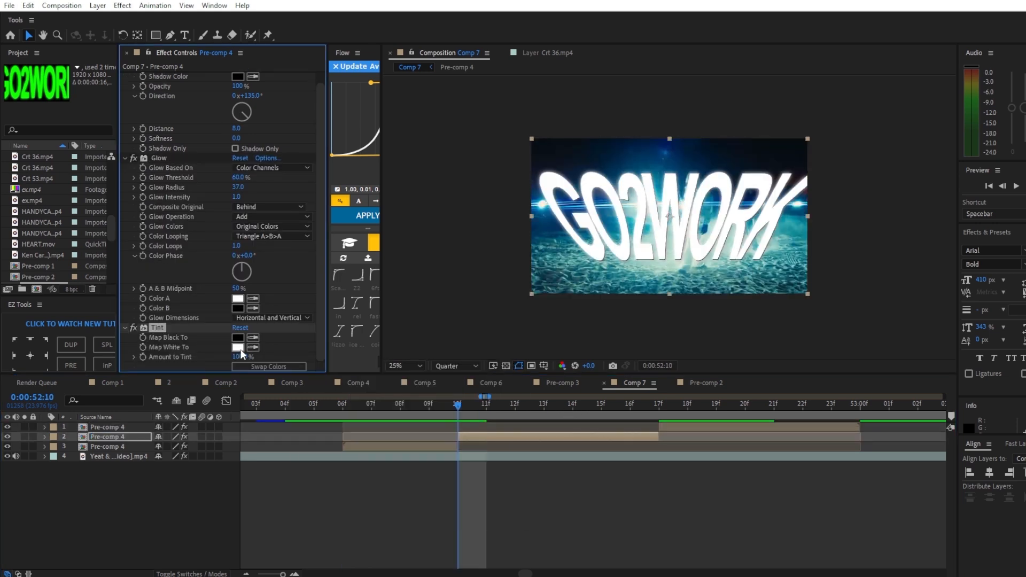
- Map the second Pre-comp 4's white lettering to cyan #00FFEA
{"action": "left_click", "coordinate": [238, 348]}
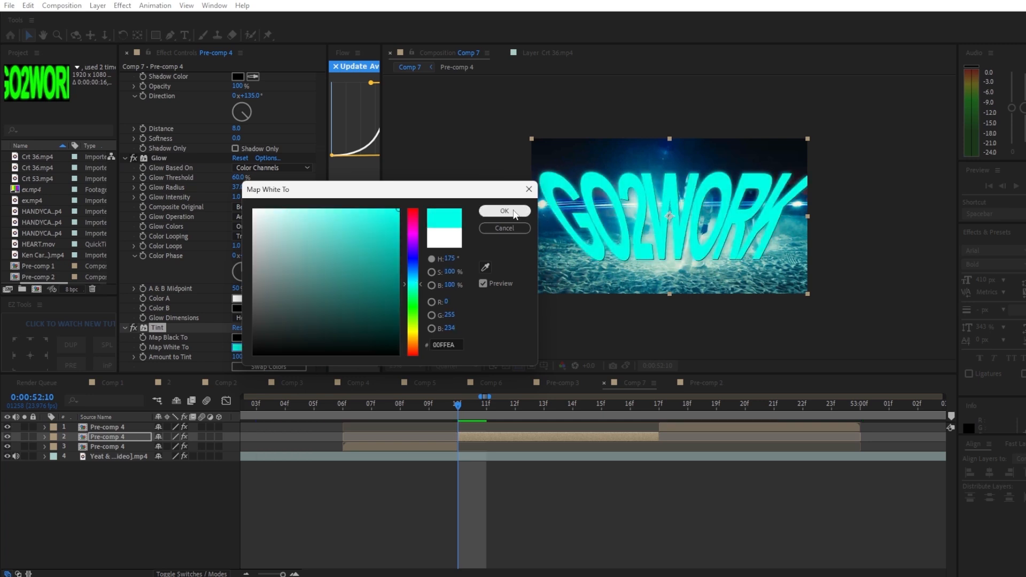
{"action": "left_click", "coordinate": [504, 210]}
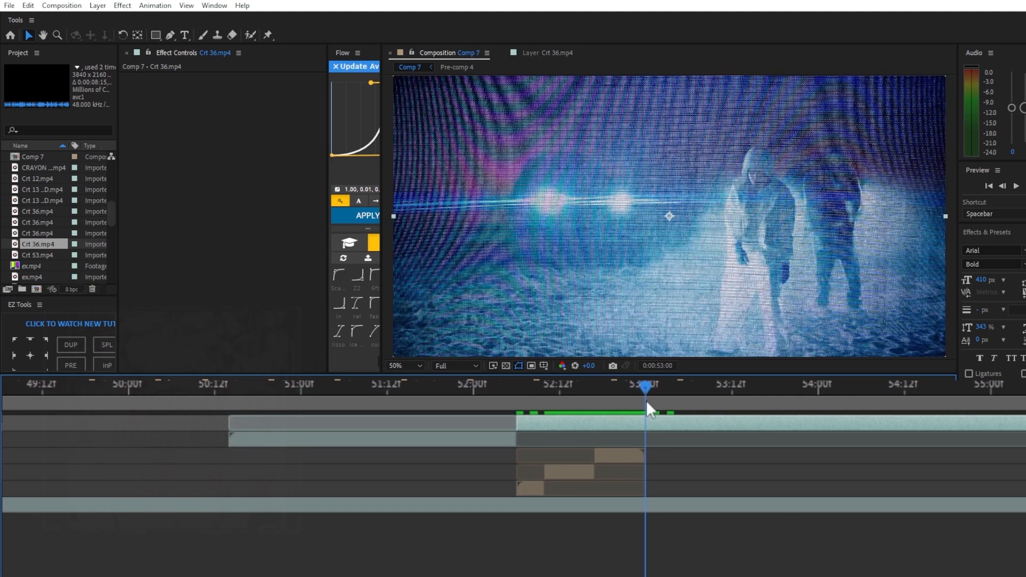
- Scrub to a frame showing the green title and select that Pre-comp 4 under the Crt 36 overlay
{"action": "left_click", "coordinate": [508, 386]}
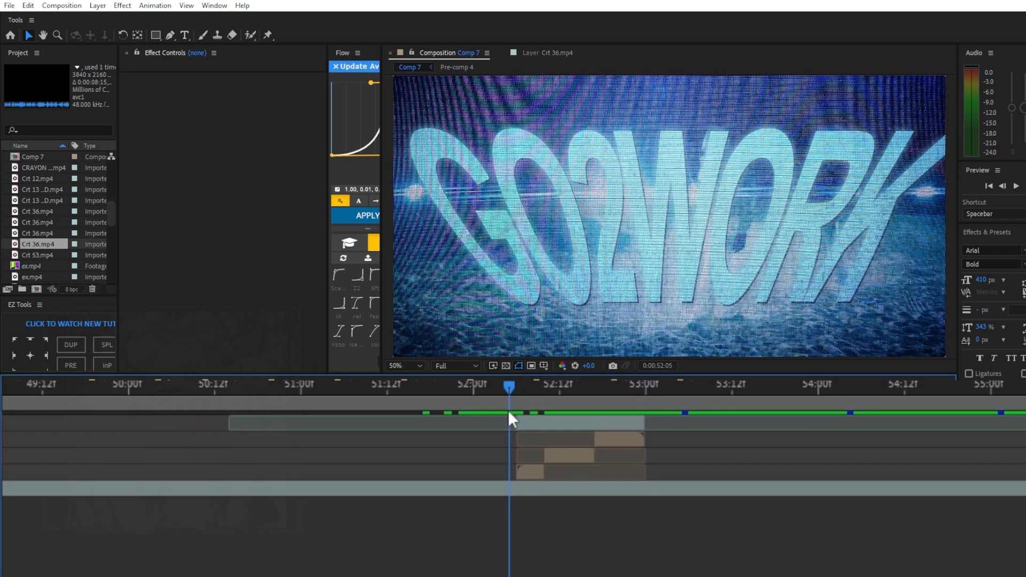
{"action": "left_click_drag", "start_coordinate": [509, 386], "coordinate": [631, 386]}
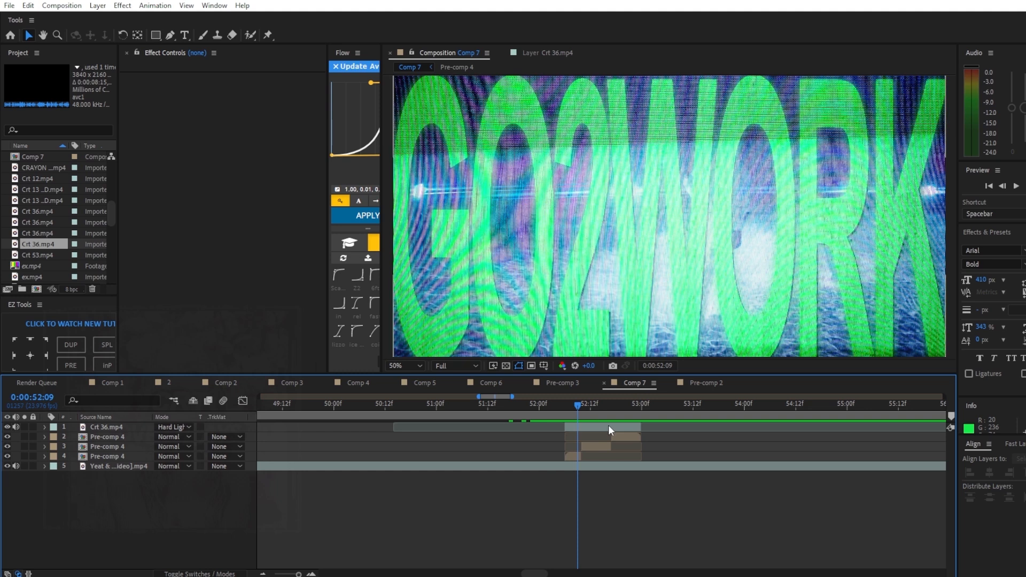
{"action": "left_click", "coordinate": [107, 437]}
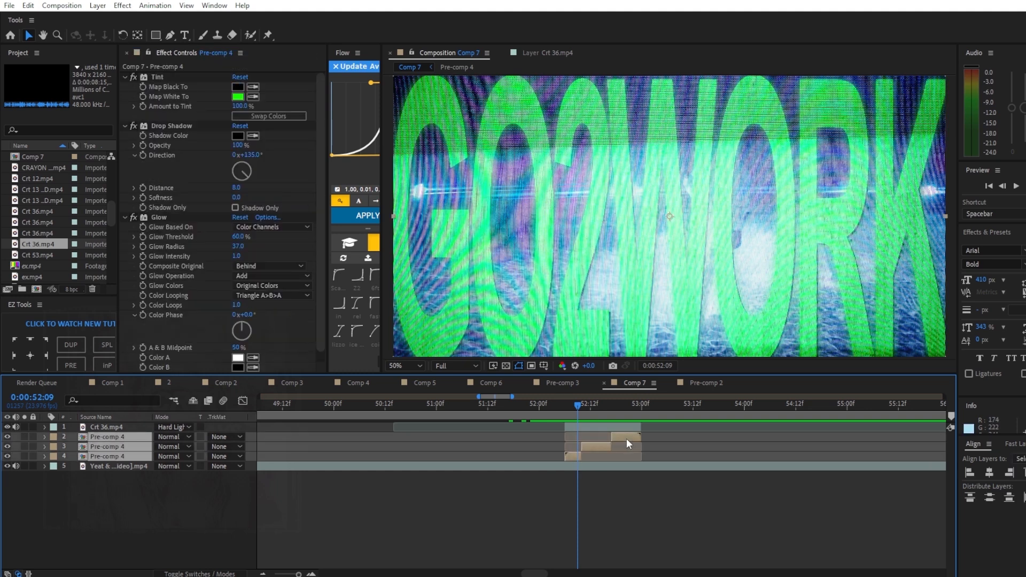